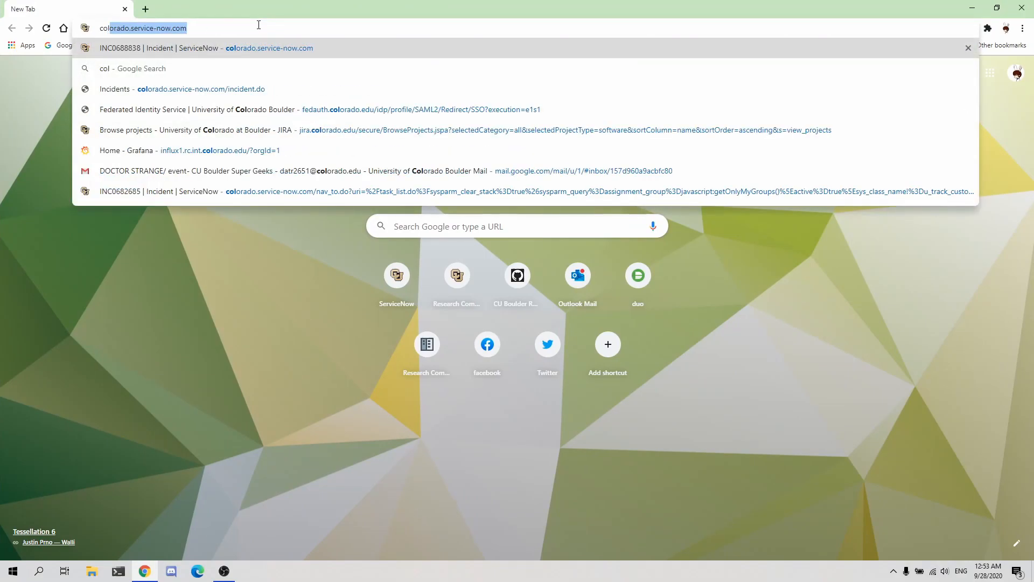
# - Go to colorado.edu/rc and follow 'Request an Account to use RC Resources'
pyautogui.write('colorado.edu')
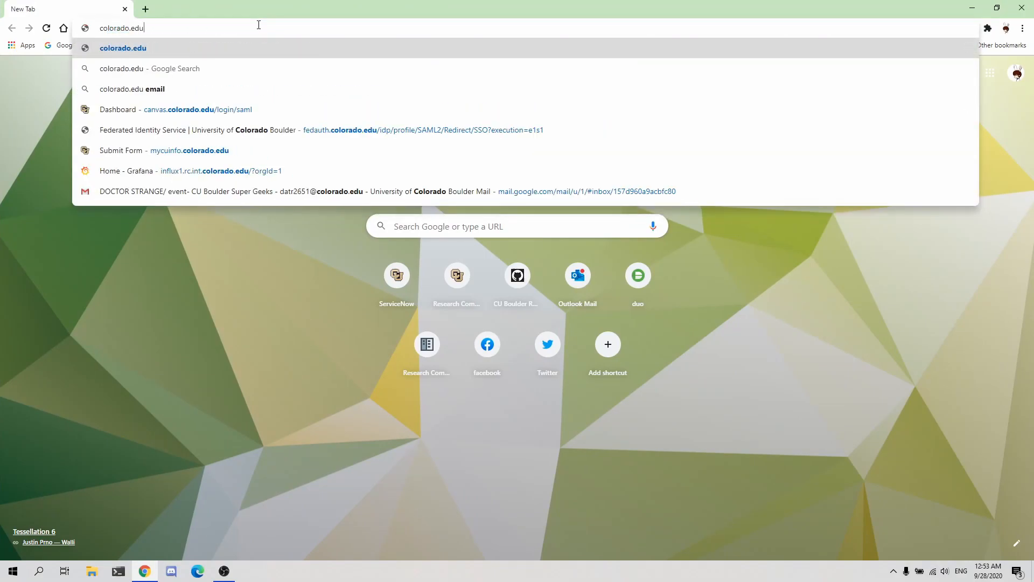
pyautogui.write('/rc/')
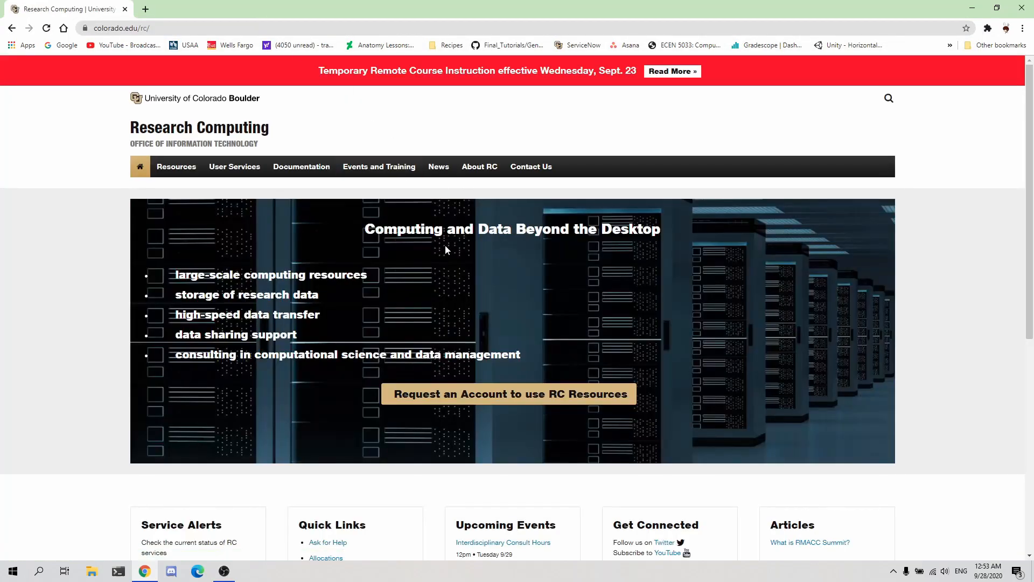
pyautogui.moveTo(509, 394)
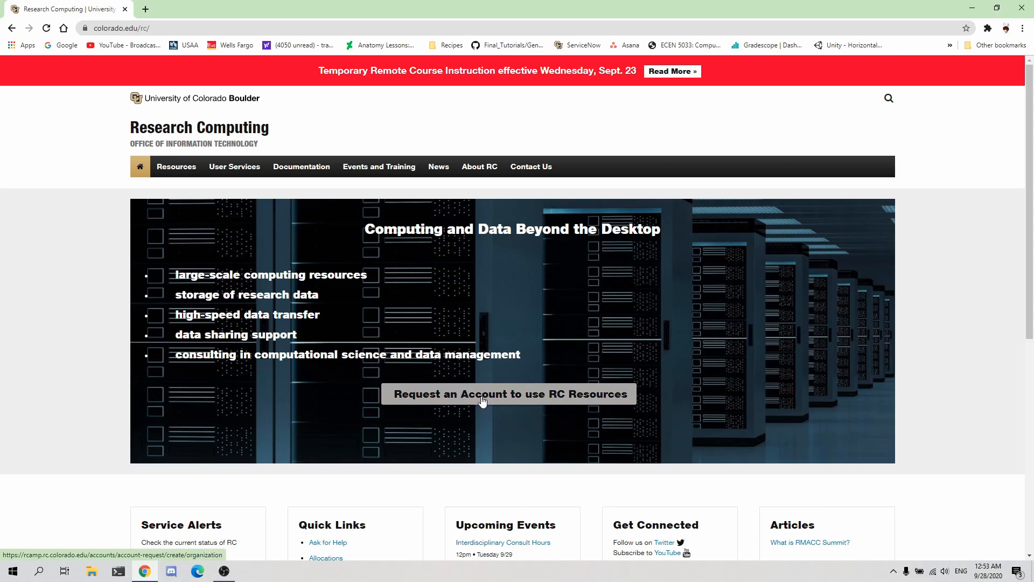
pyautogui.click(508, 394)
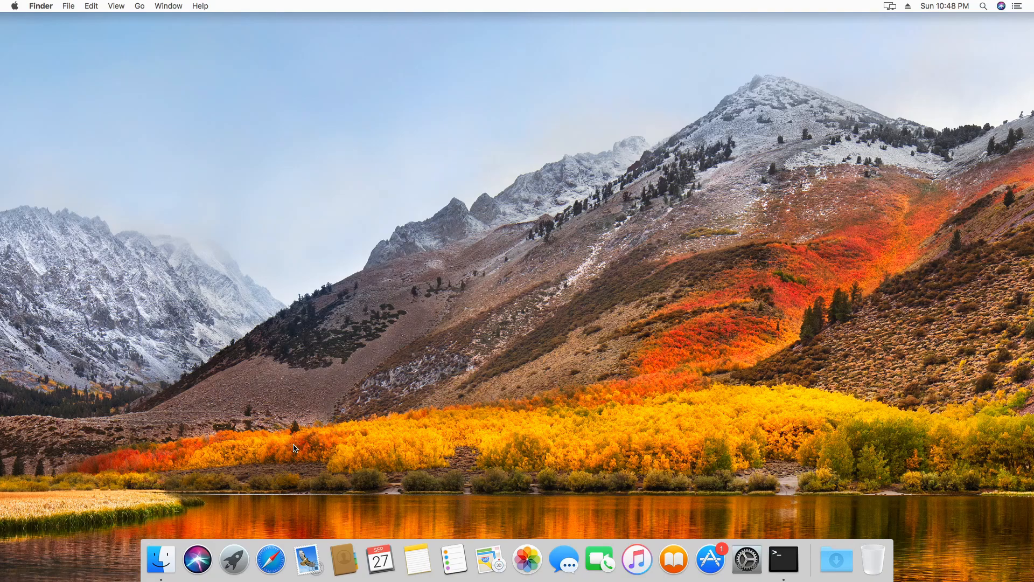
pyautogui.moveTo(161, 559)
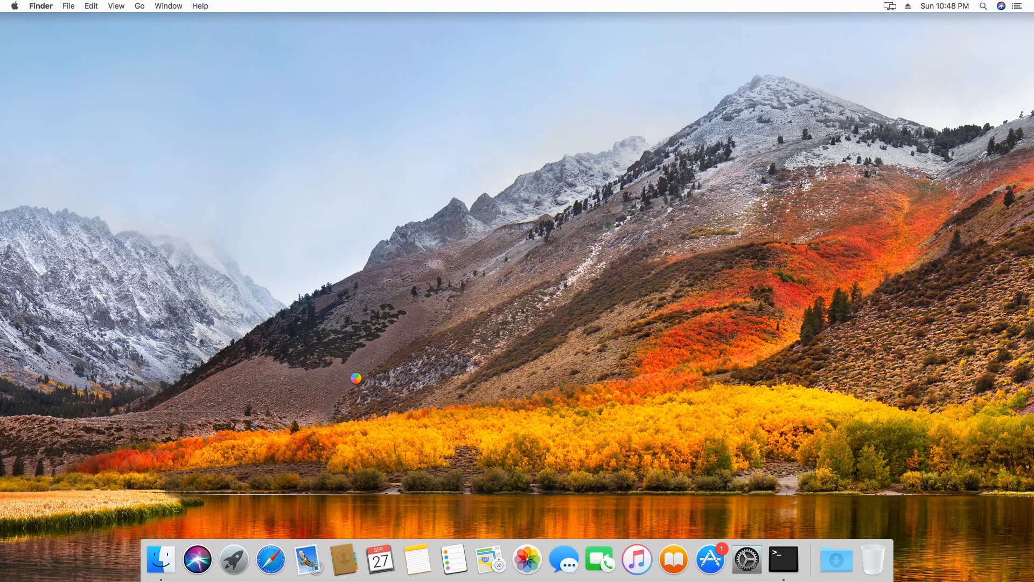
# - Launch Terminal from Finder's Applications > Utilities folder
pyautogui.click(160, 561)
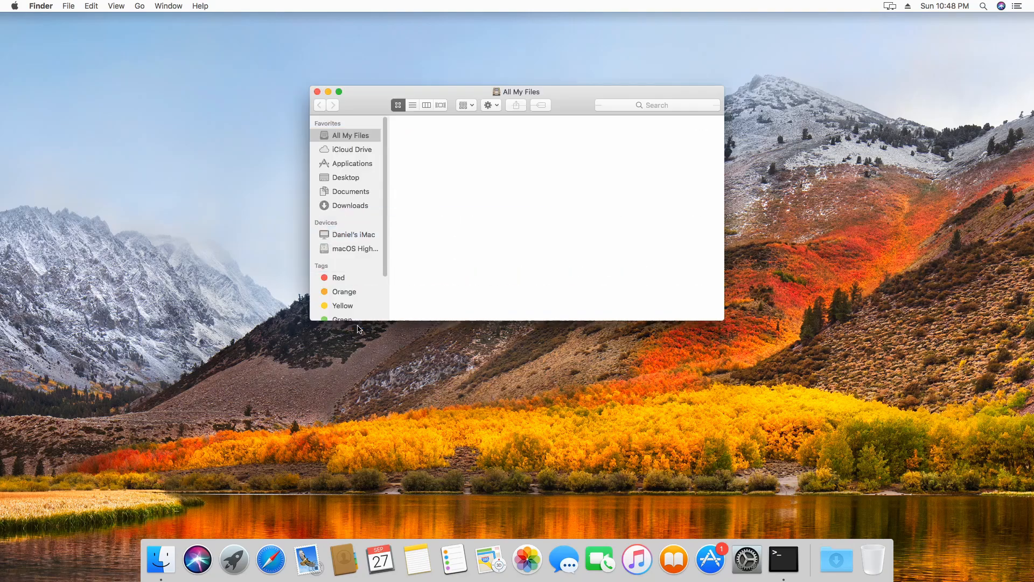
pyautogui.moveTo(347, 149)
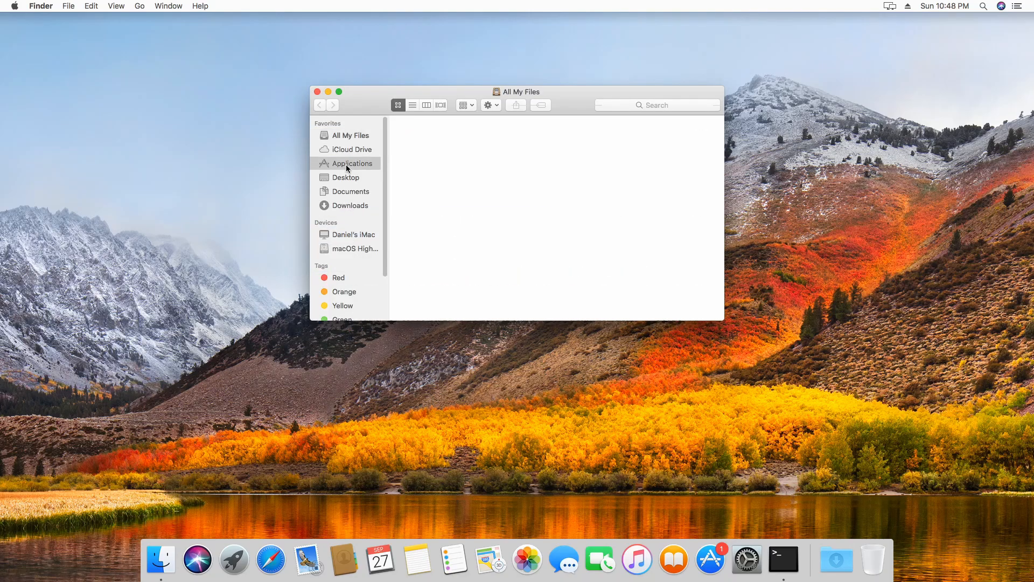
pyautogui.click(353, 163)
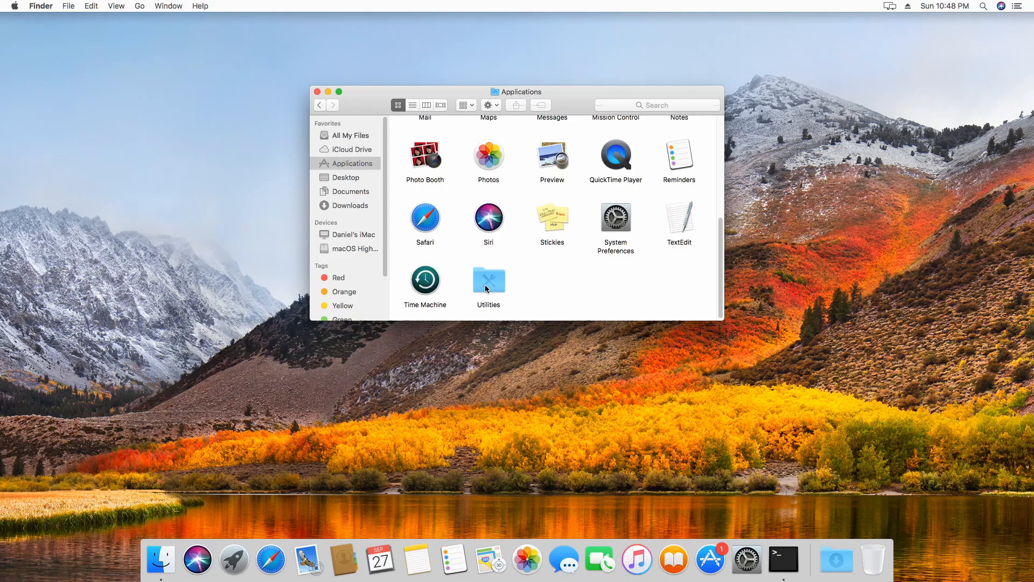
pyautogui.click(489, 278)
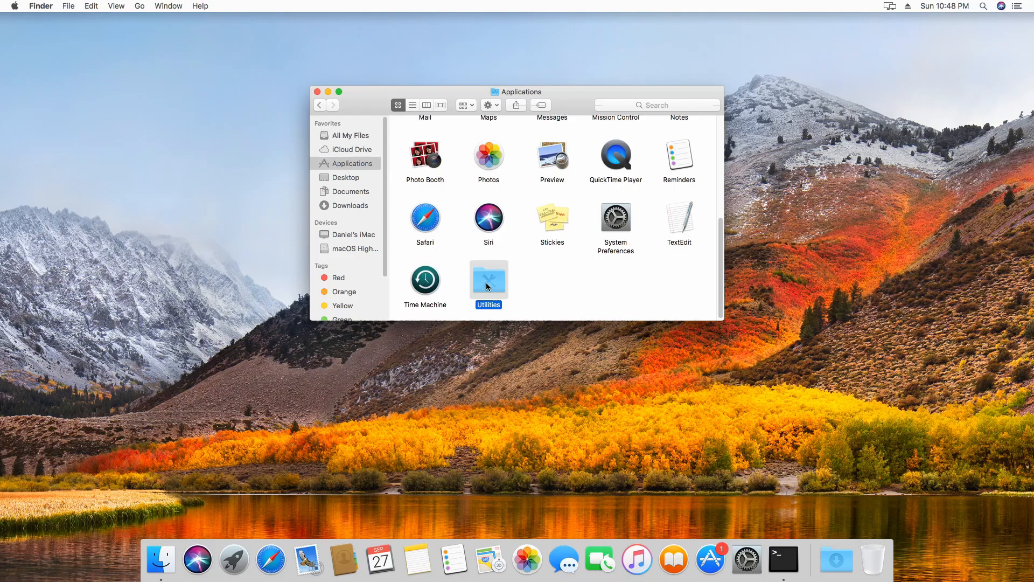
pyautogui.doubleClick(488, 276)
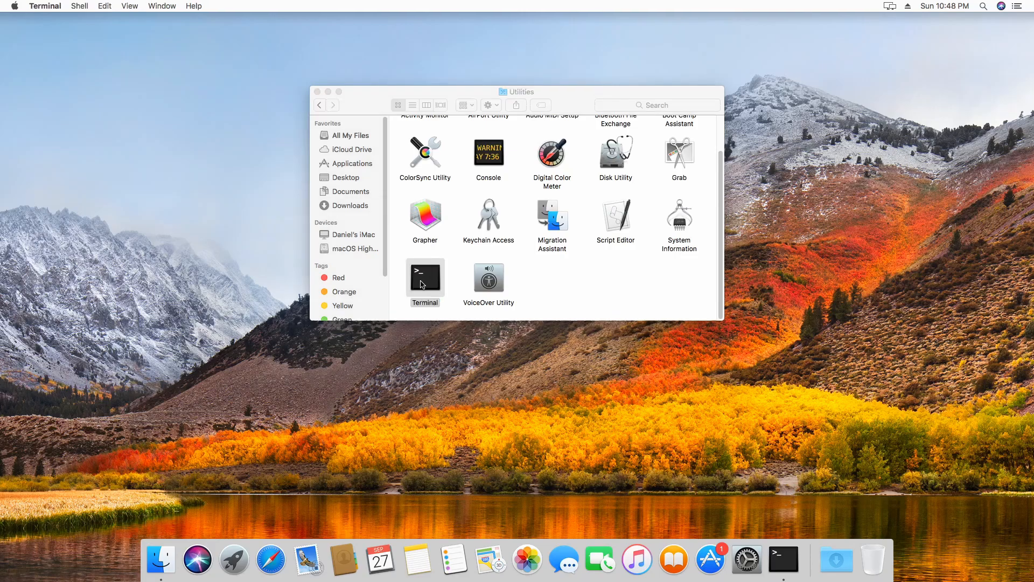
pyautogui.doubleClick(425, 276)
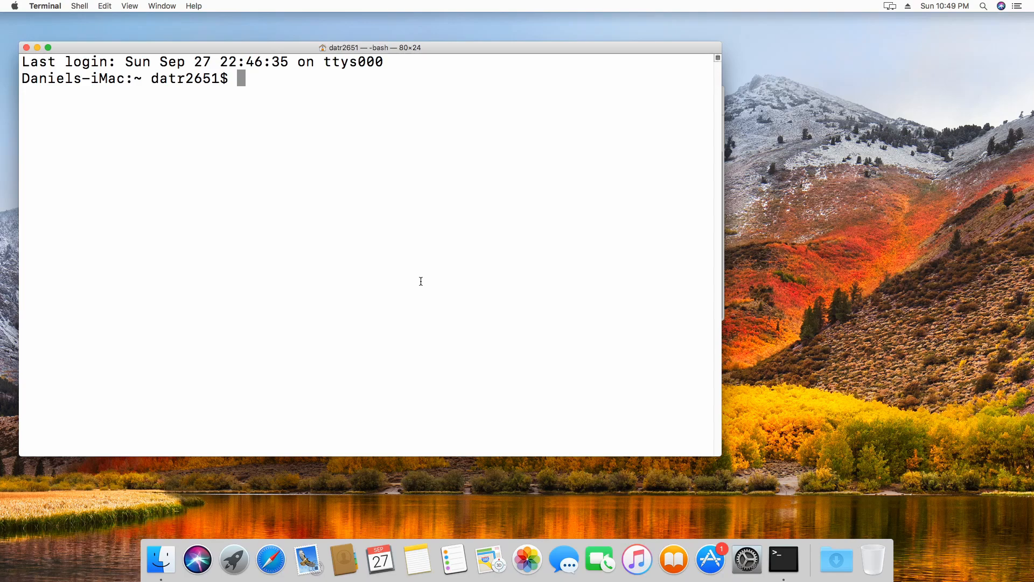
pyautogui.write('ssh')
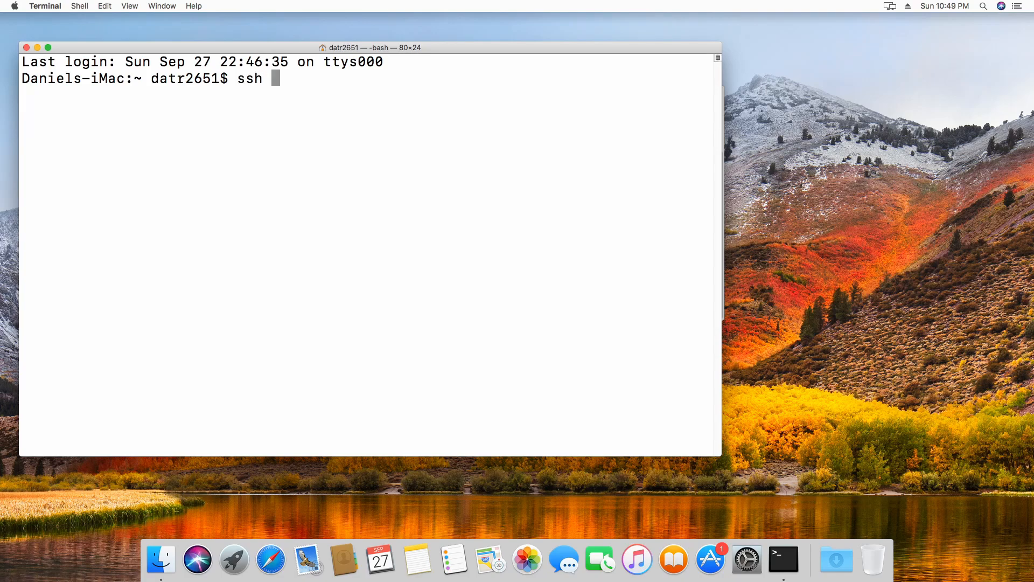
pyautogui.write('d')
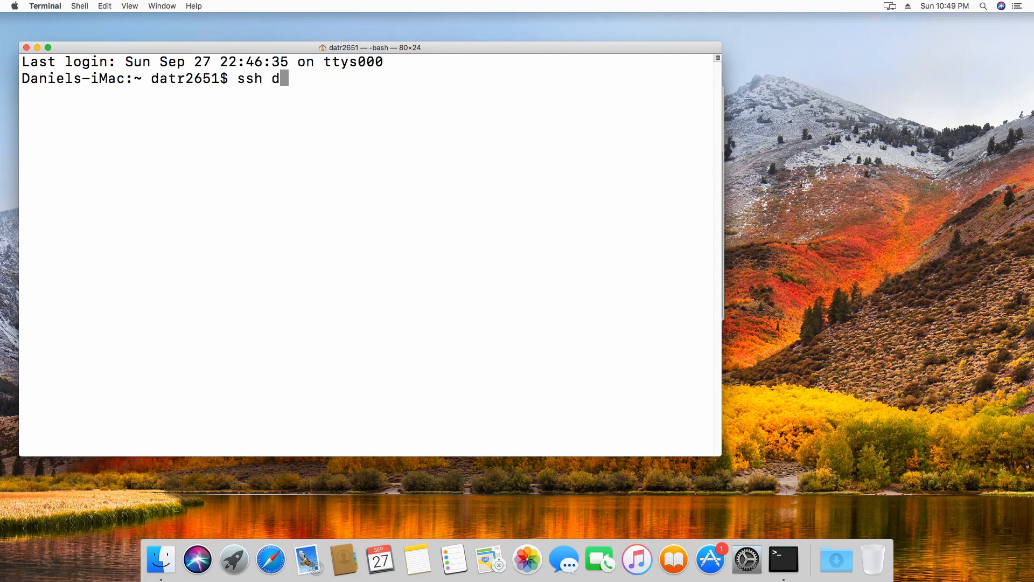
pyautogui.write('atr265')
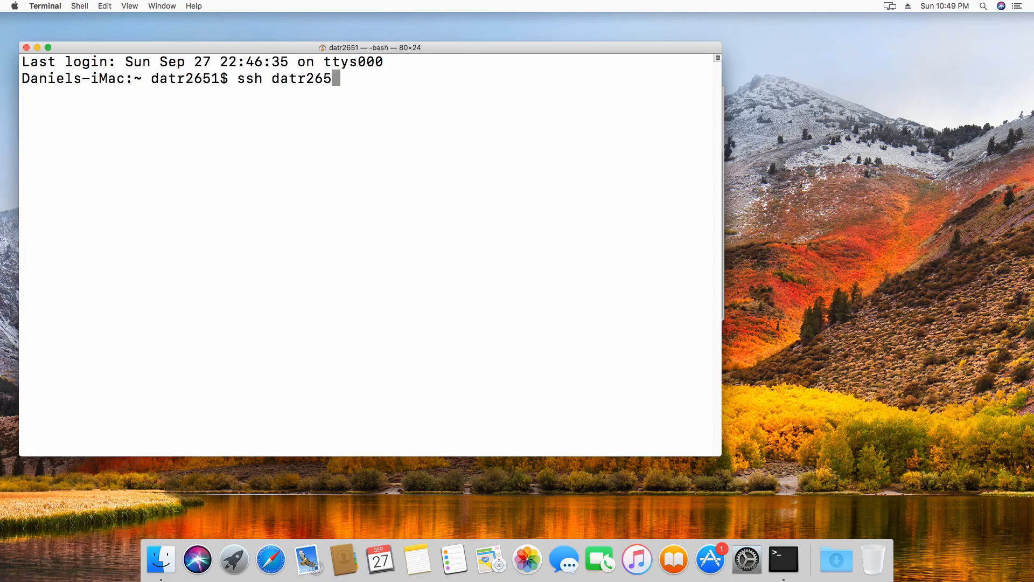
pyautogui.write('1@')
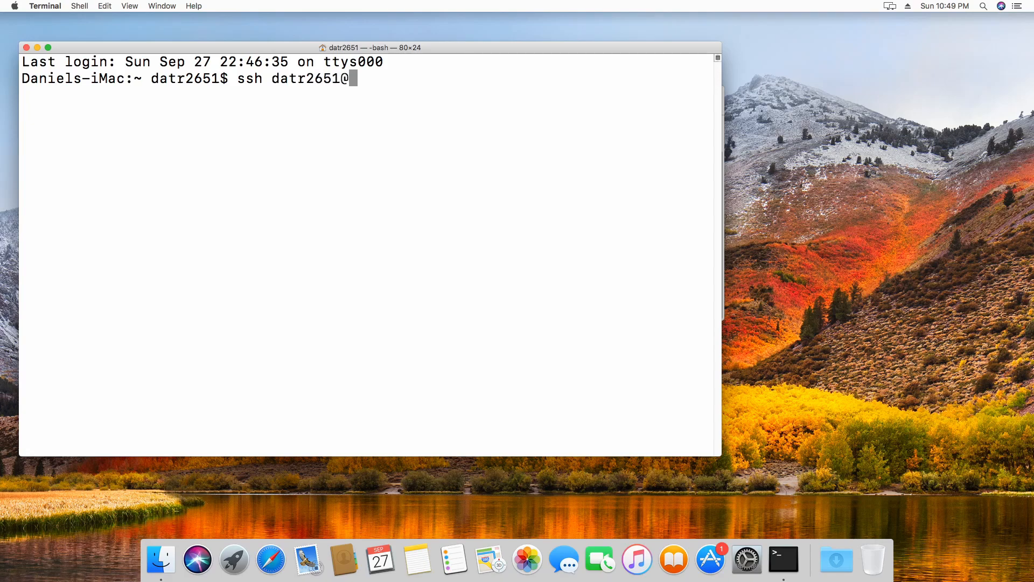
pyautogui.write('login.')
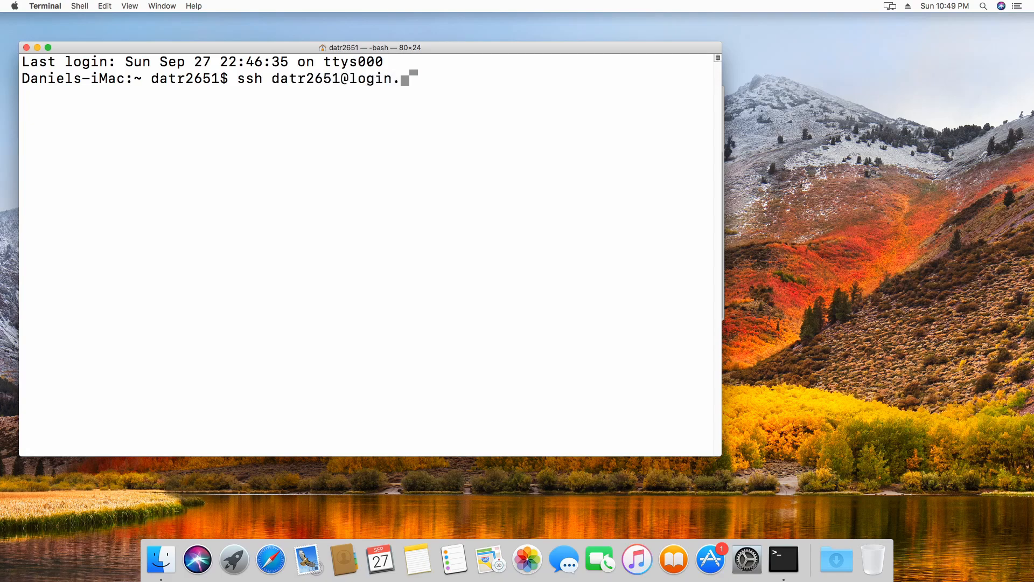
pyautogui.write('rc.colora')
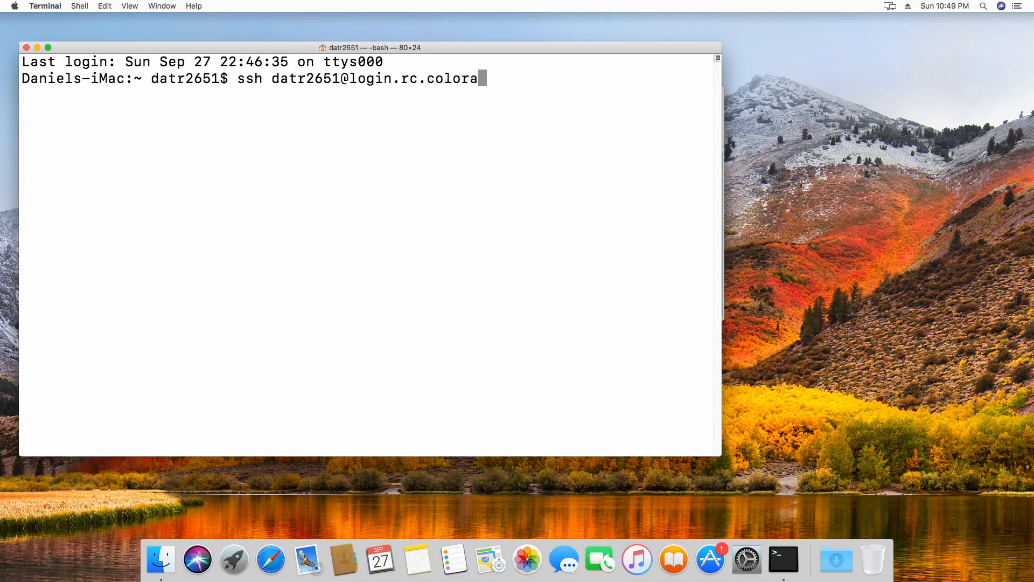
pyautogui.write('do.edu')
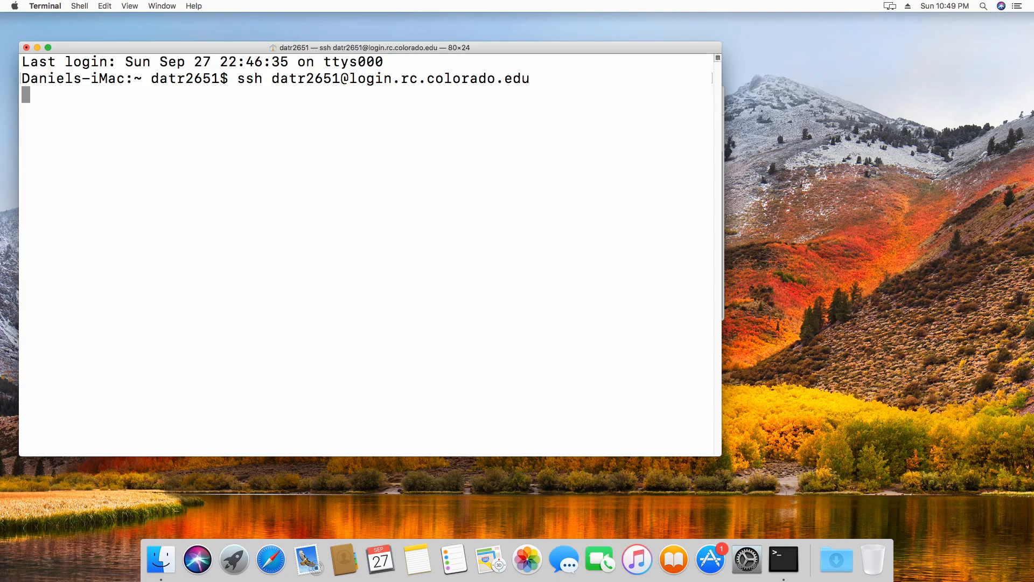
# - Run the ssh command and submit the Identikey password at the Password prompt
pyautogui.press('Return')
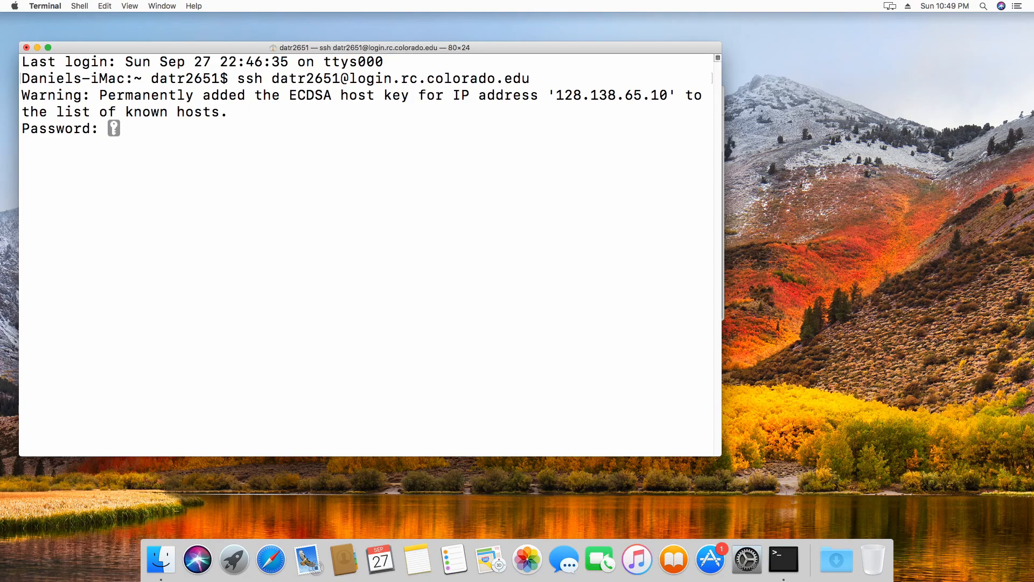
pyautogui.press('Return')
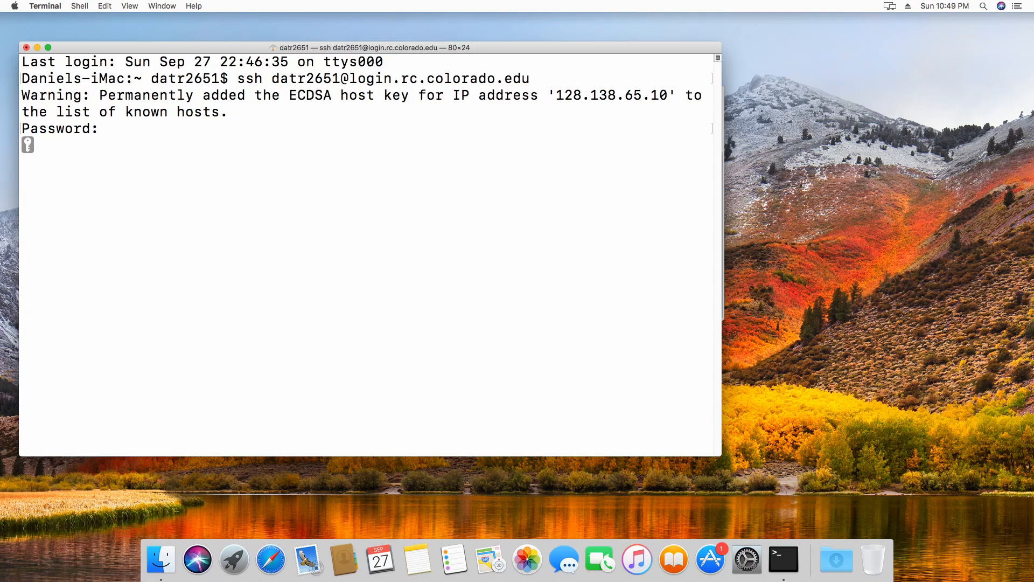
pyautogui.press('Return')
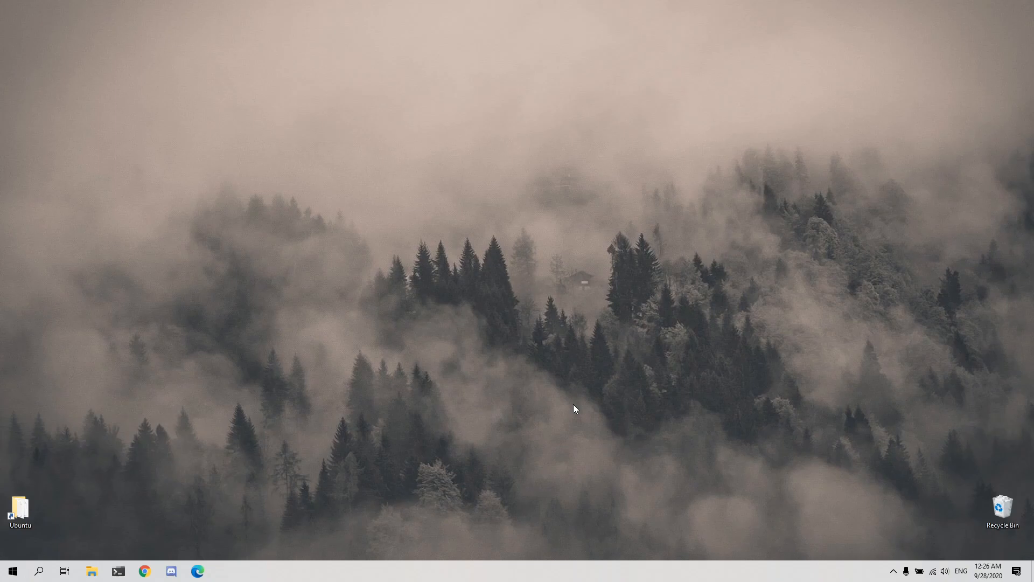
pyautogui.moveTo(223, 474)
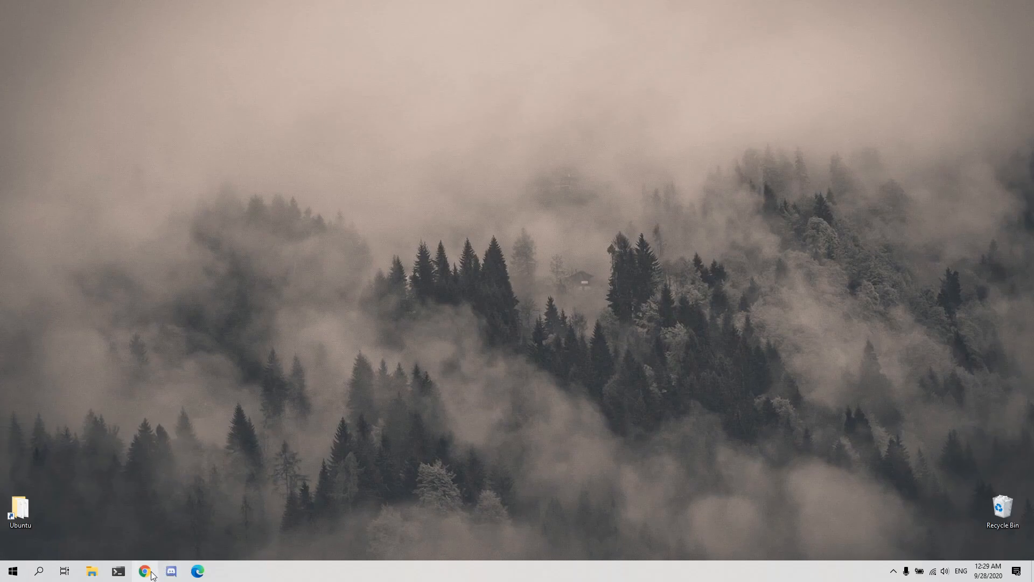
# - Download putty-64bit-0.74-installer.msi from putty.org and open the installer
pyautogui.click(144, 570)
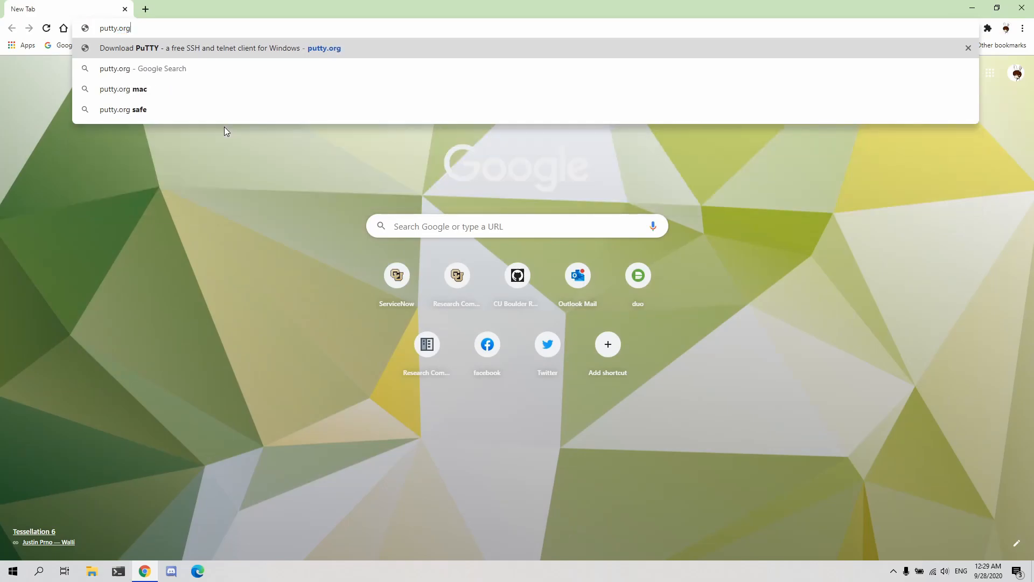
pyautogui.click(226, 47)
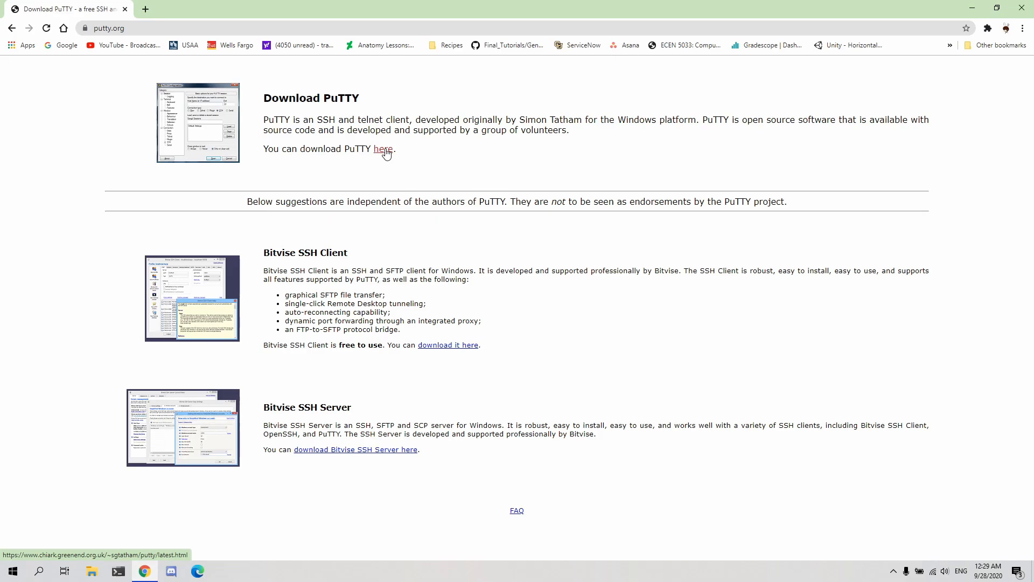
pyautogui.click(383, 149)
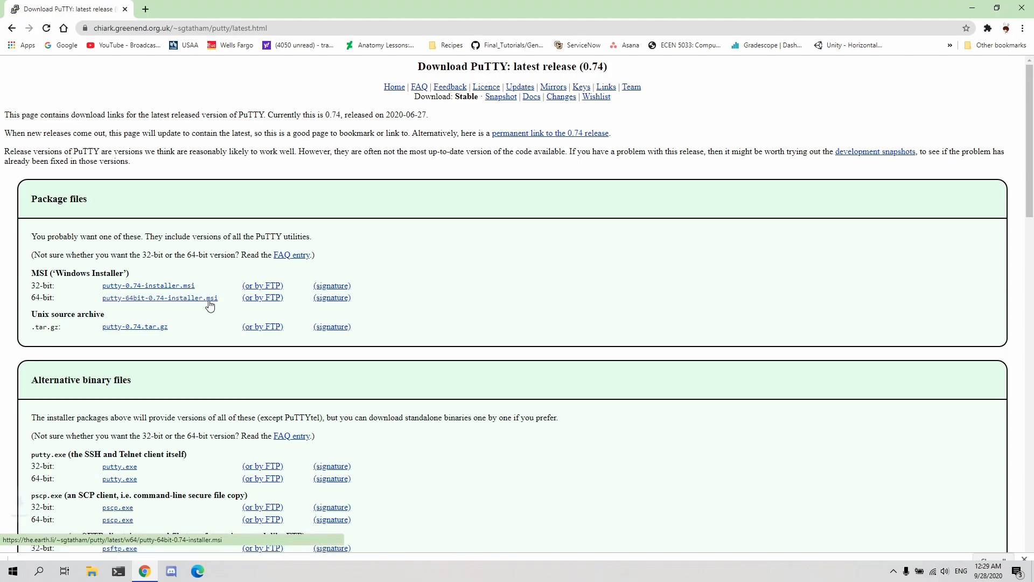
pyautogui.click(159, 298)
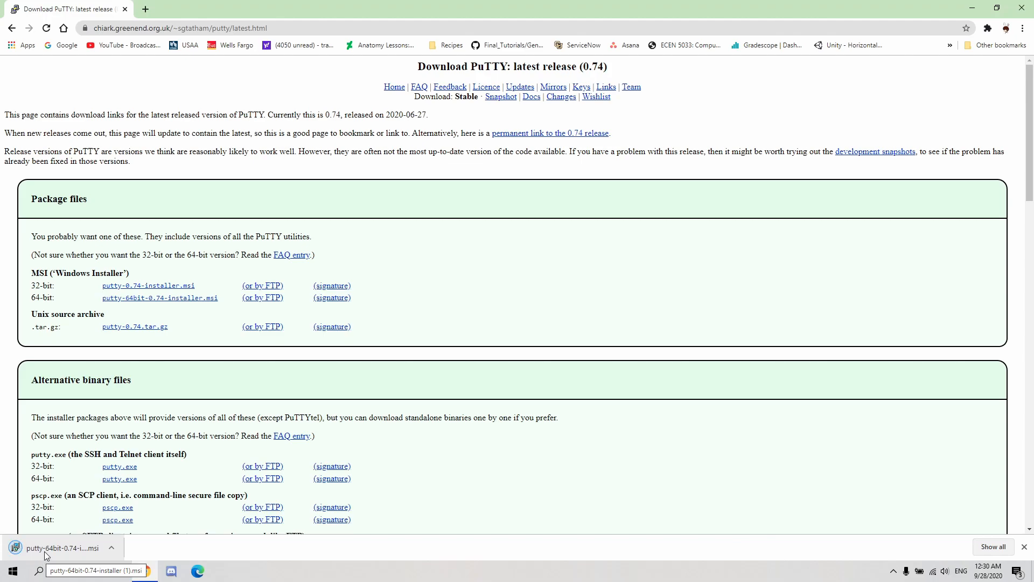
pyautogui.click(62, 547)
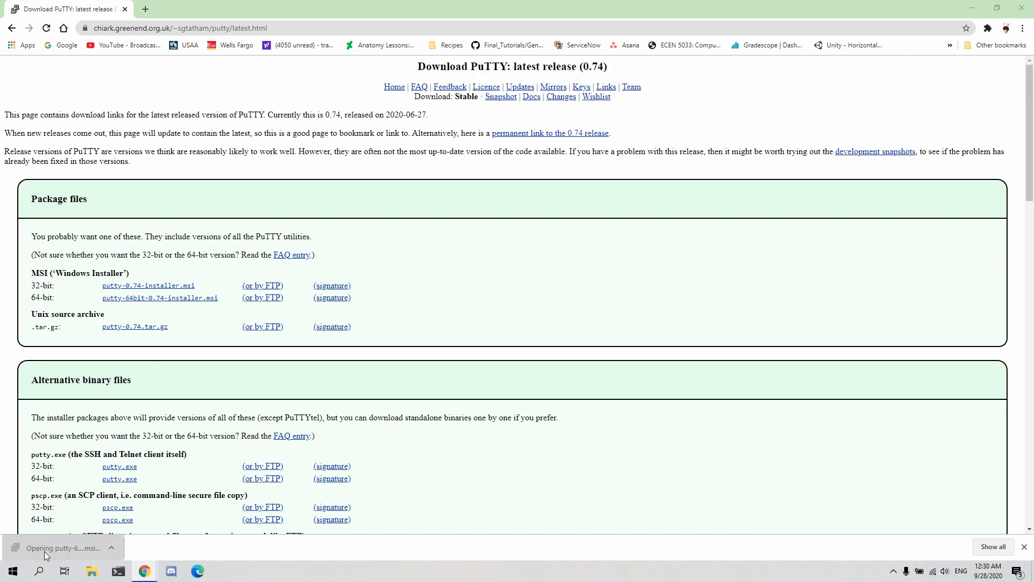
pyautogui.click(62, 547)
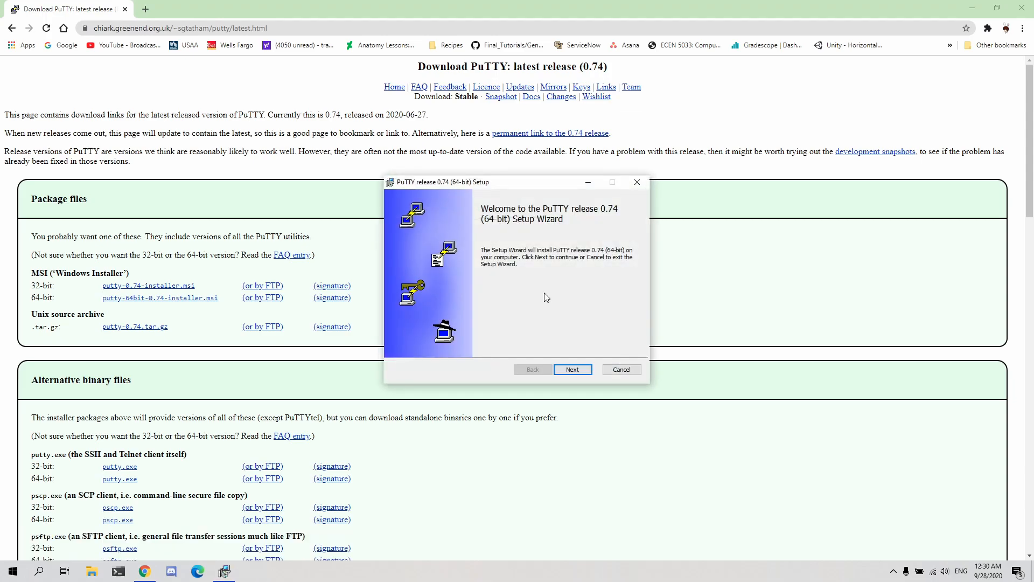
pyautogui.moveTo(573, 370)
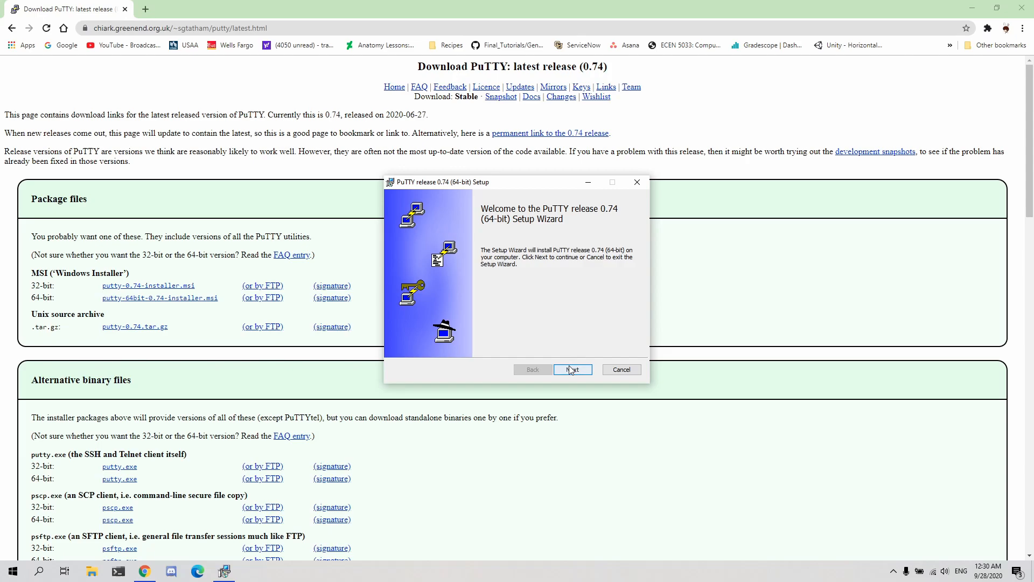
# - Move the PuTTY Setup Wizard past its welcome page
pyautogui.click(571, 369)
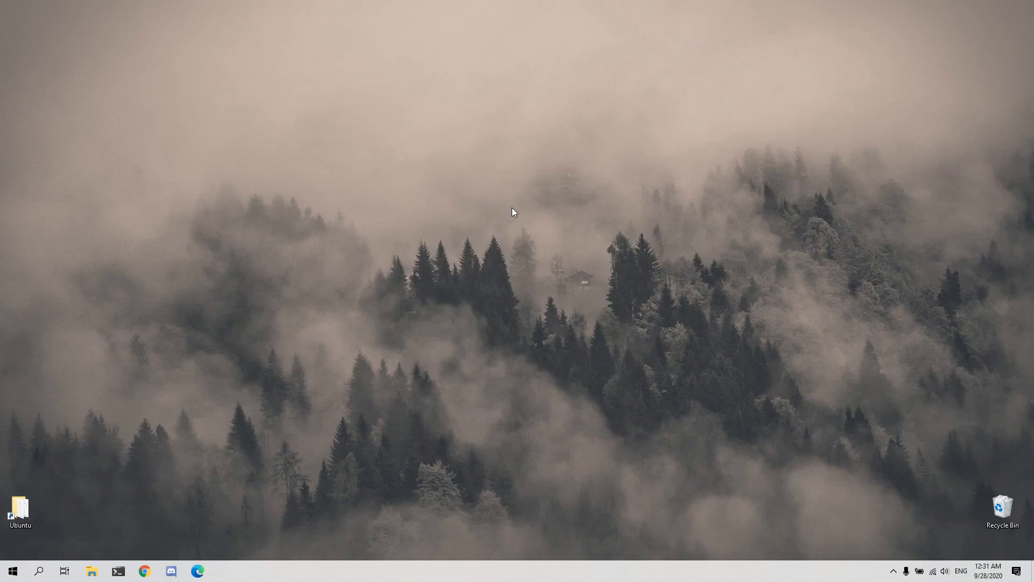
pyautogui.moveTo(12, 570)
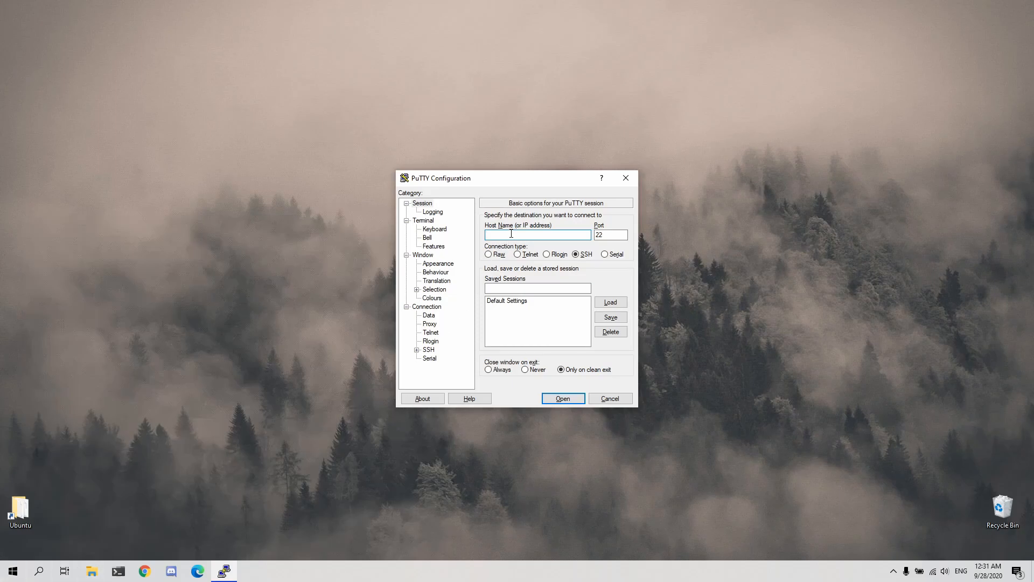
# - Enter host login.rc.colorado.edu and save the configuration as session 'RC'
pyautogui.write('login.rc.colorado')
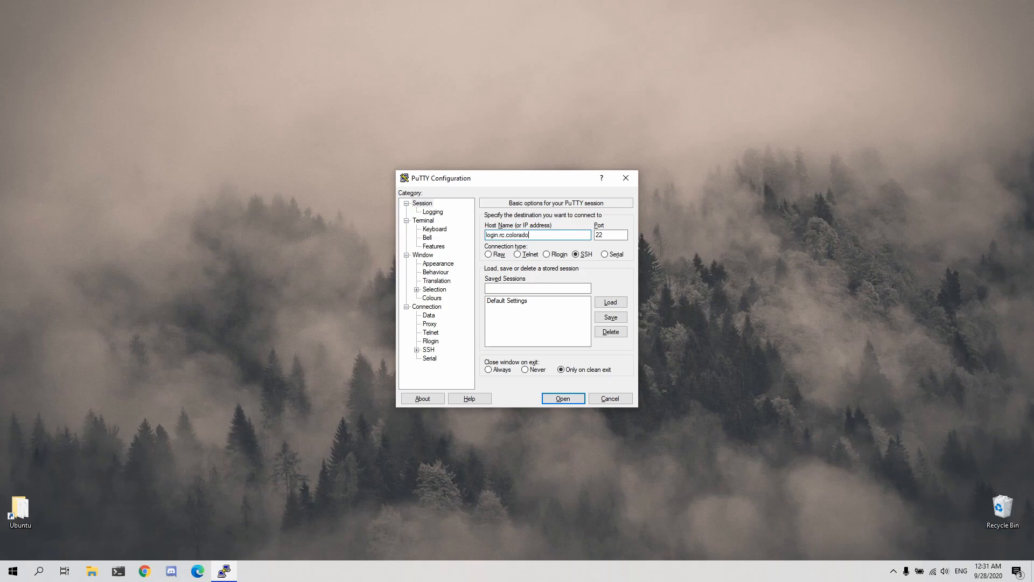
pyautogui.write('.edu')
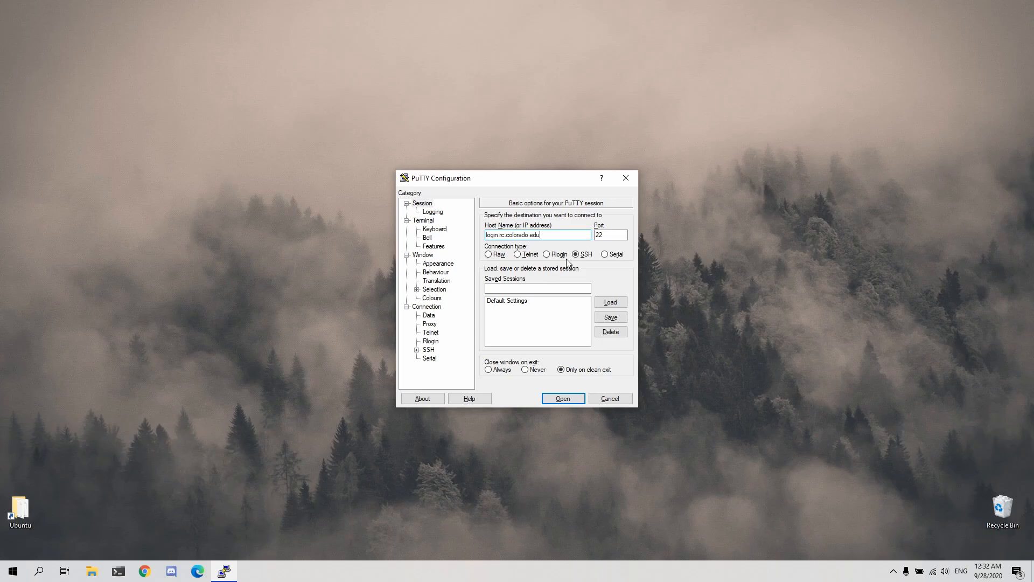
pyautogui.click(536, 288)
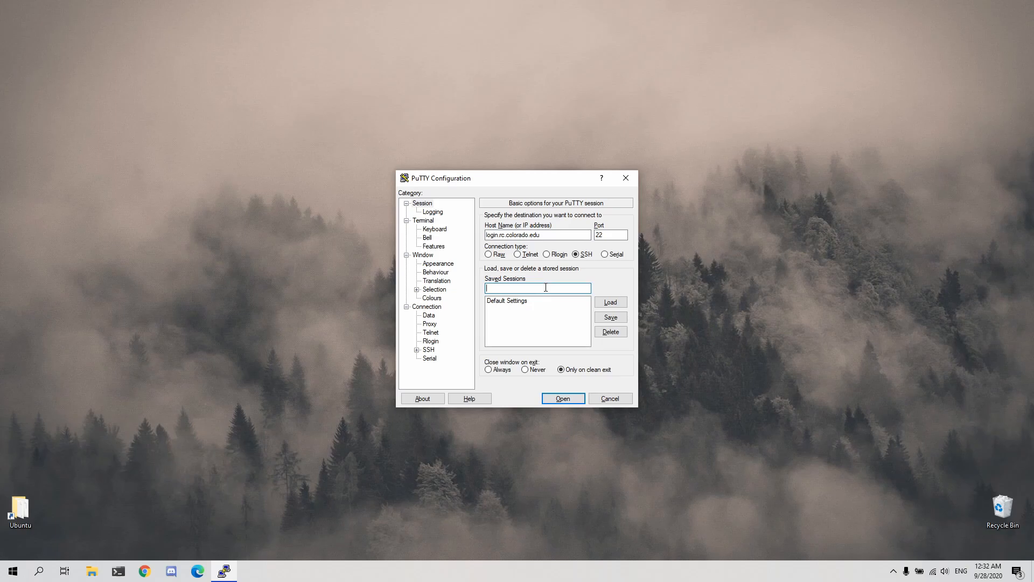
pyautogui.write('RC')
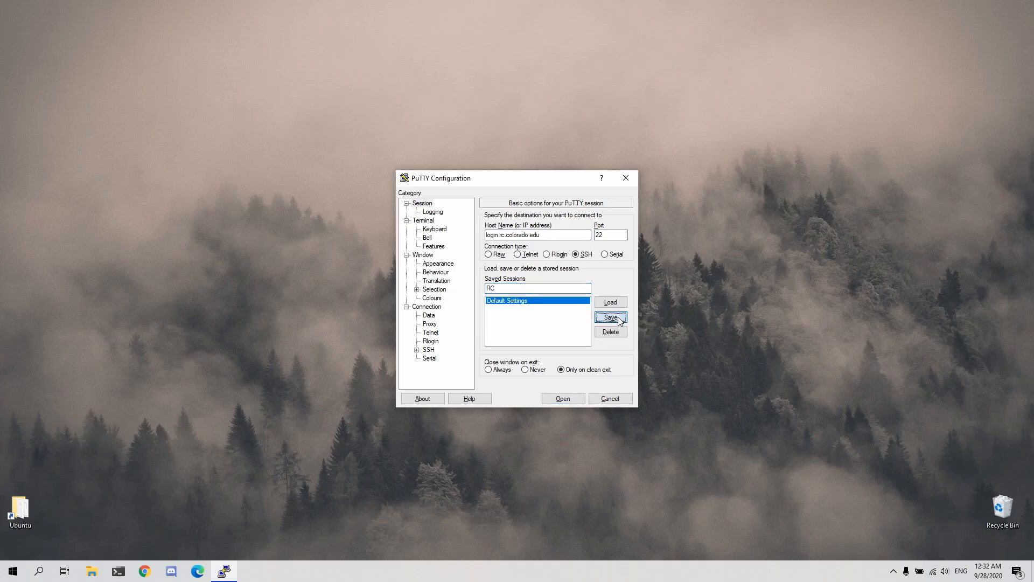
pyautogui.click(609, 317)
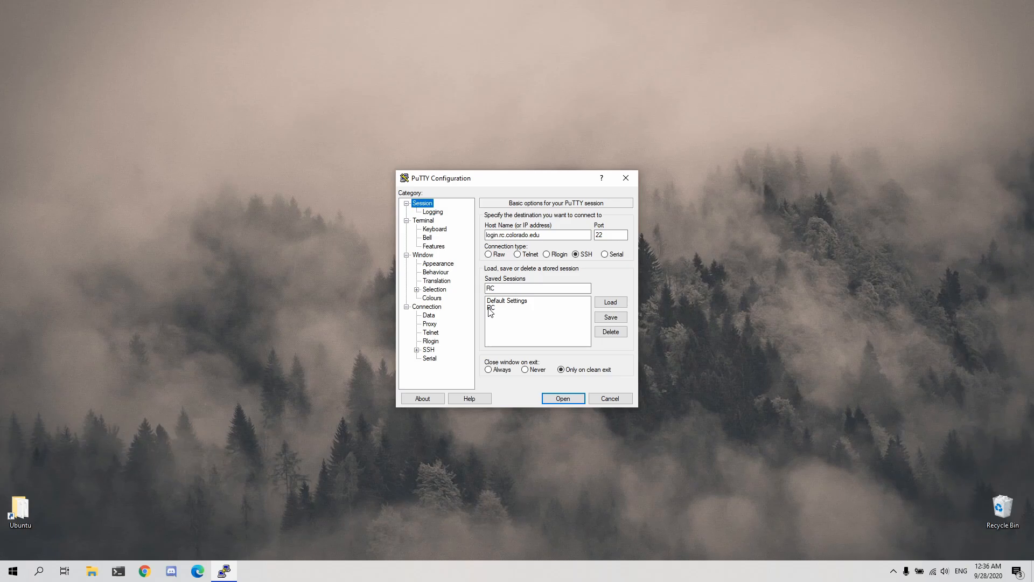
pyautogui.moveTo(493, 312)
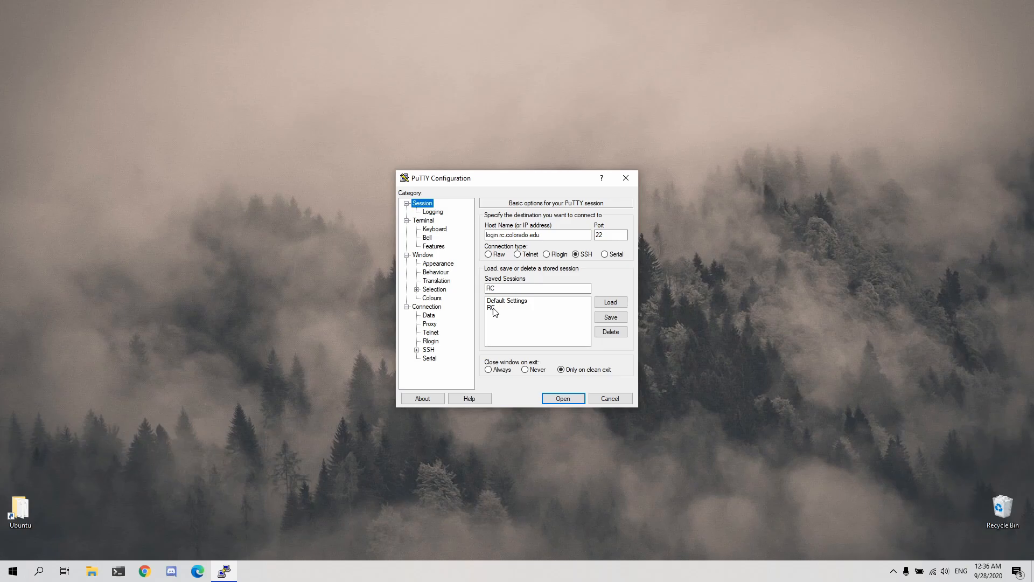
# - Load the saved 'RC' session and open the connection to login.rc.colorado.edu
pyautogui.click(609, 301)
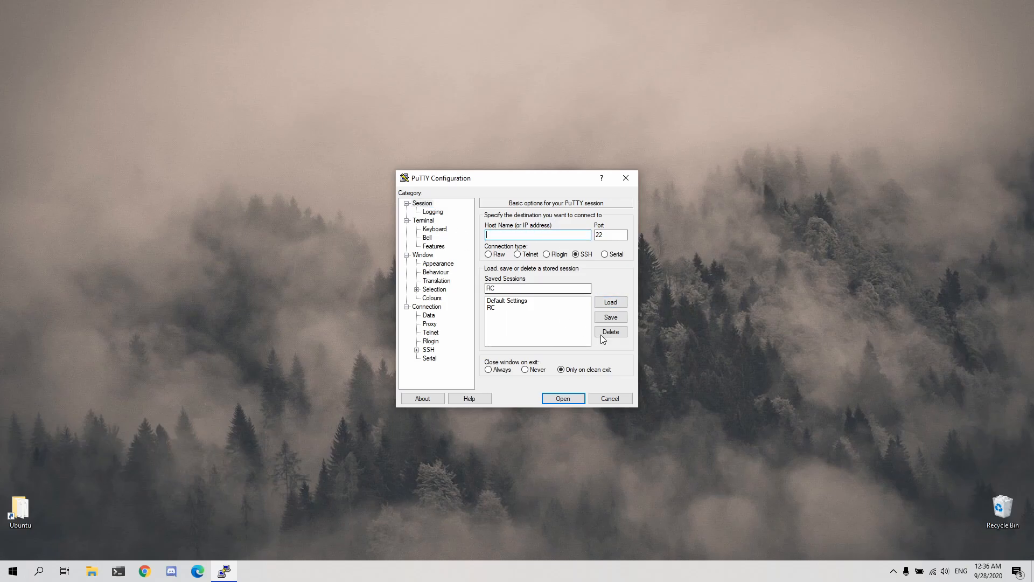
pyautogui.click(528, 307)
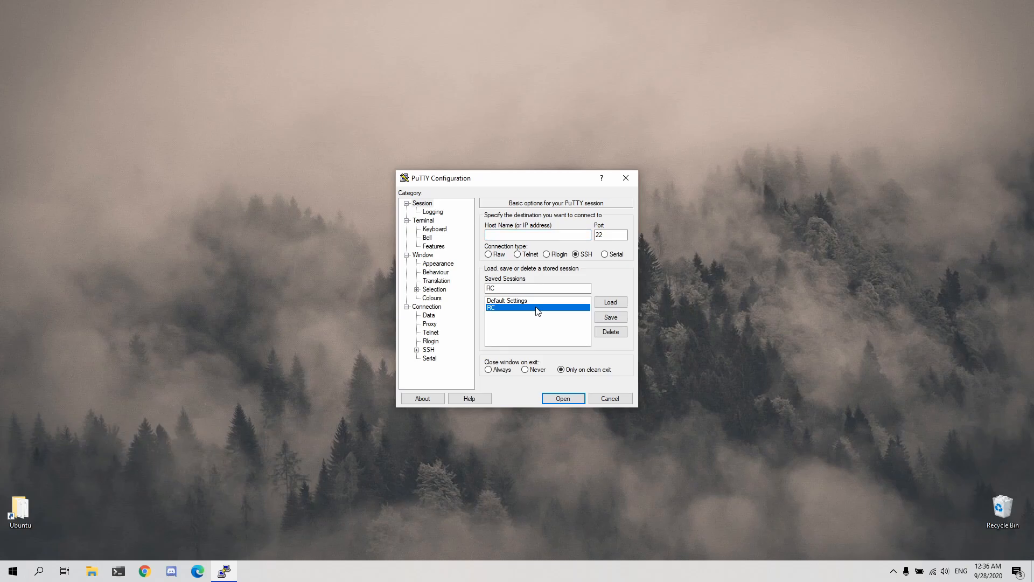
pyautogui.click(610, 302)
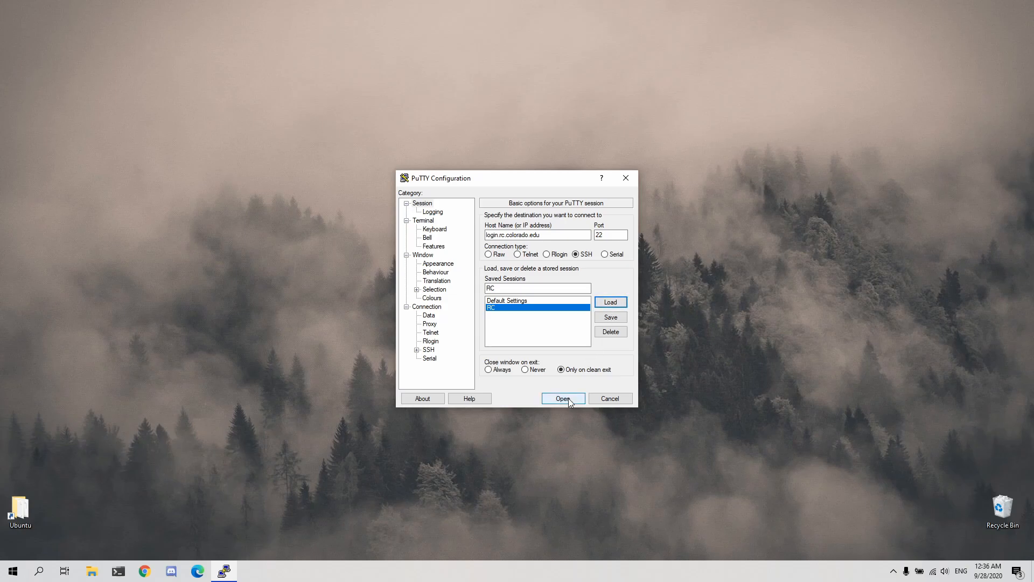
pyautogui.click(562, 398)
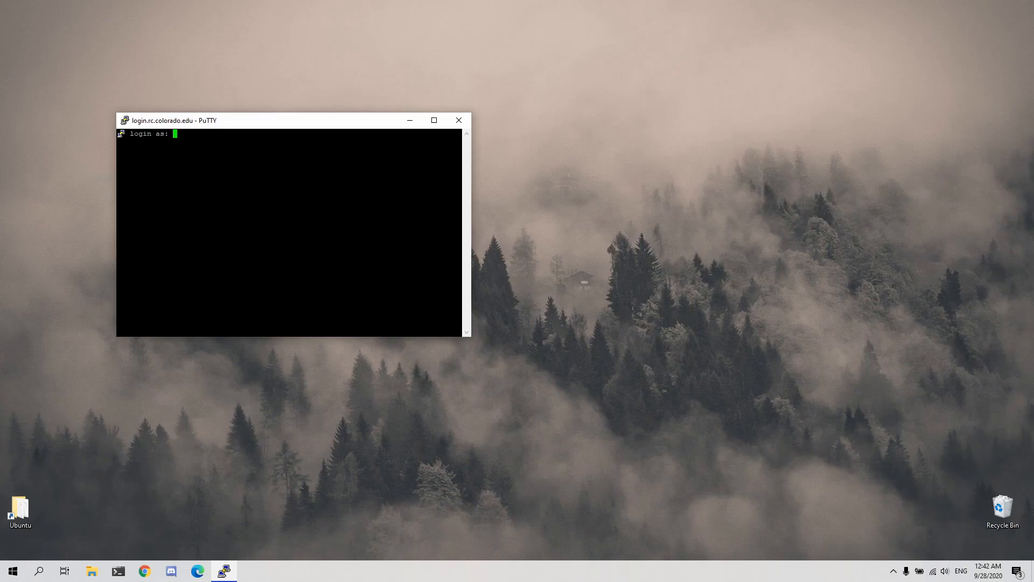
pyautogui.write('dat')
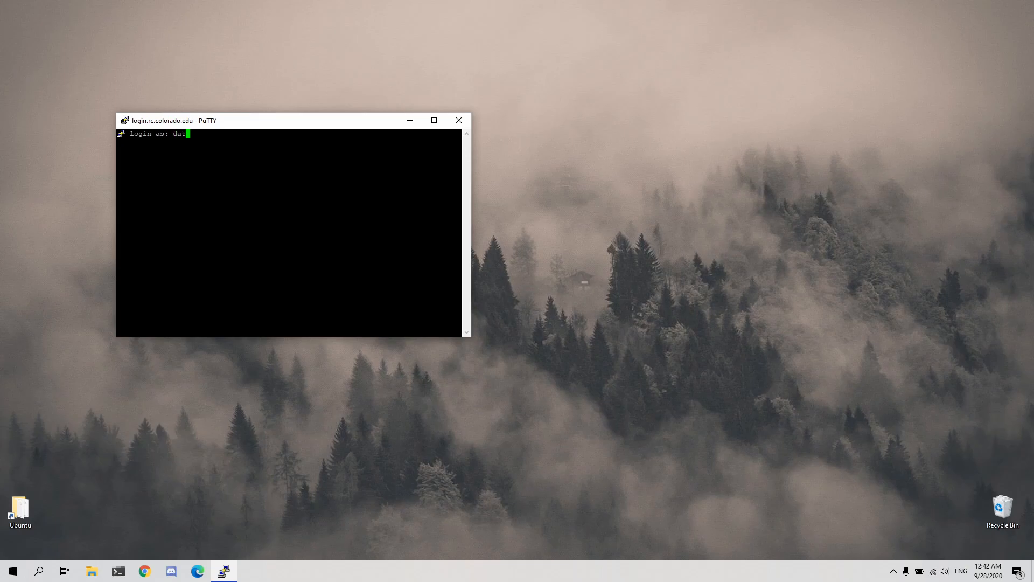
pyautogui.write('r2651')
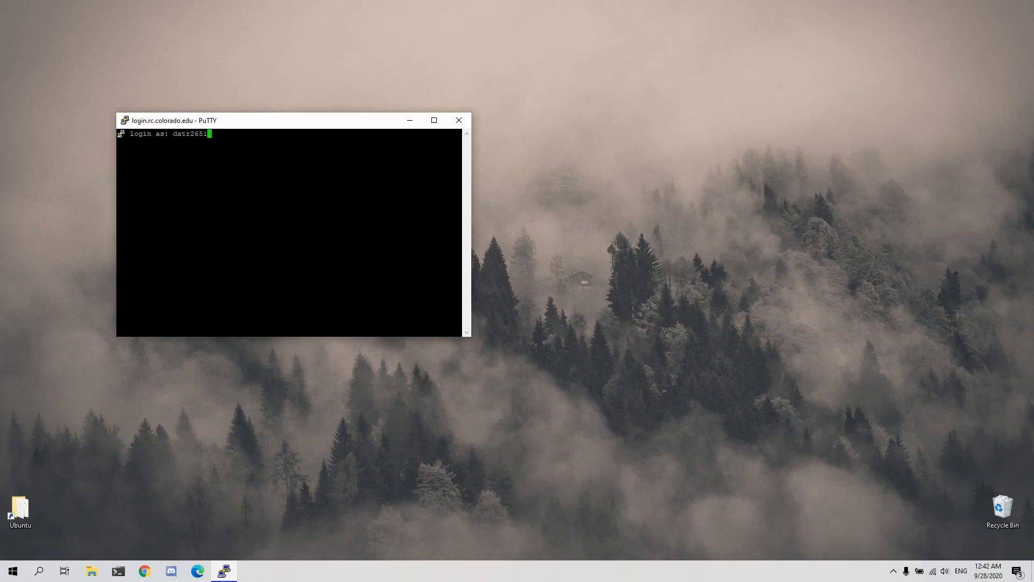
pyautogui.press('Return')
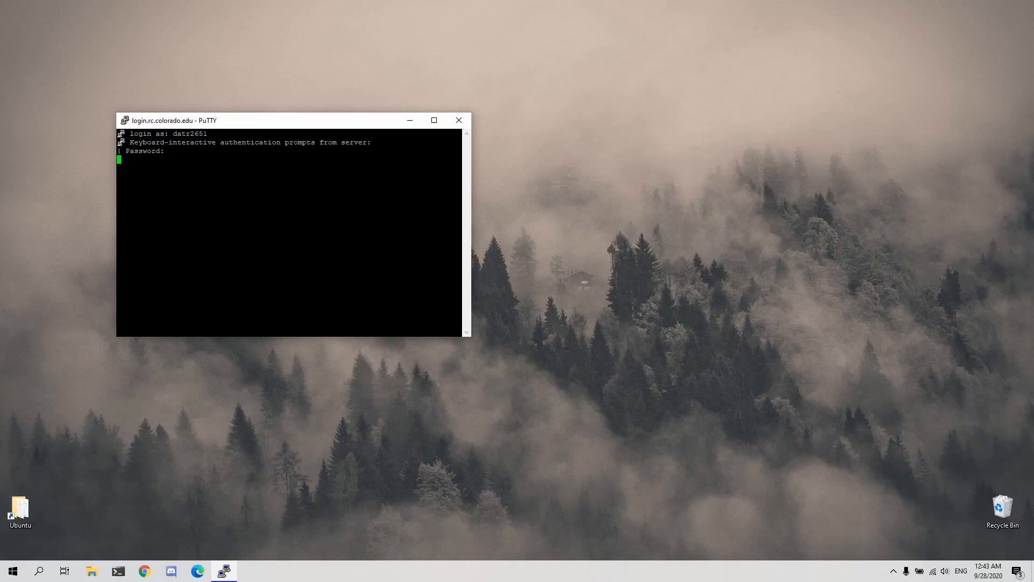
pyautogui.press('Return')
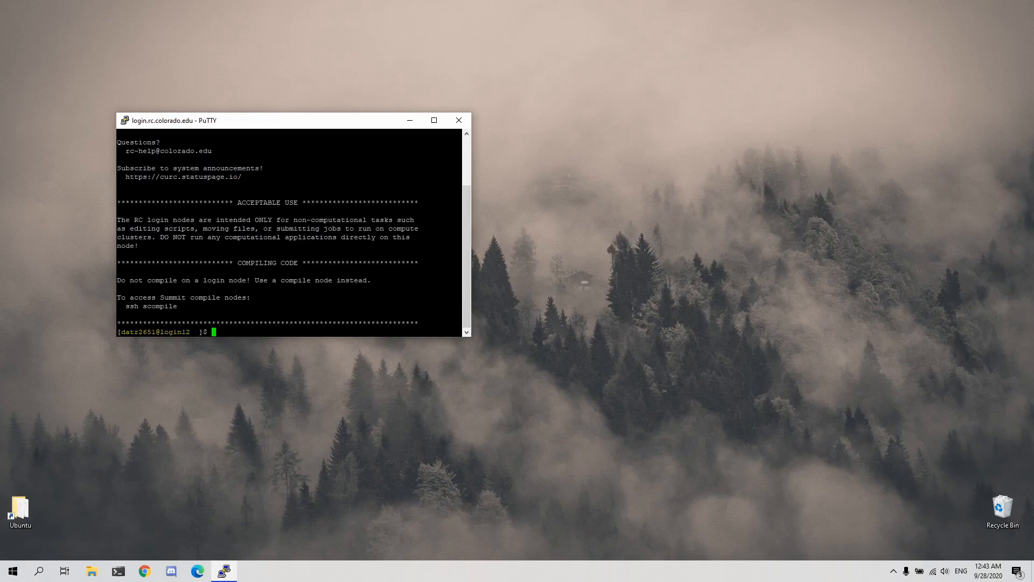